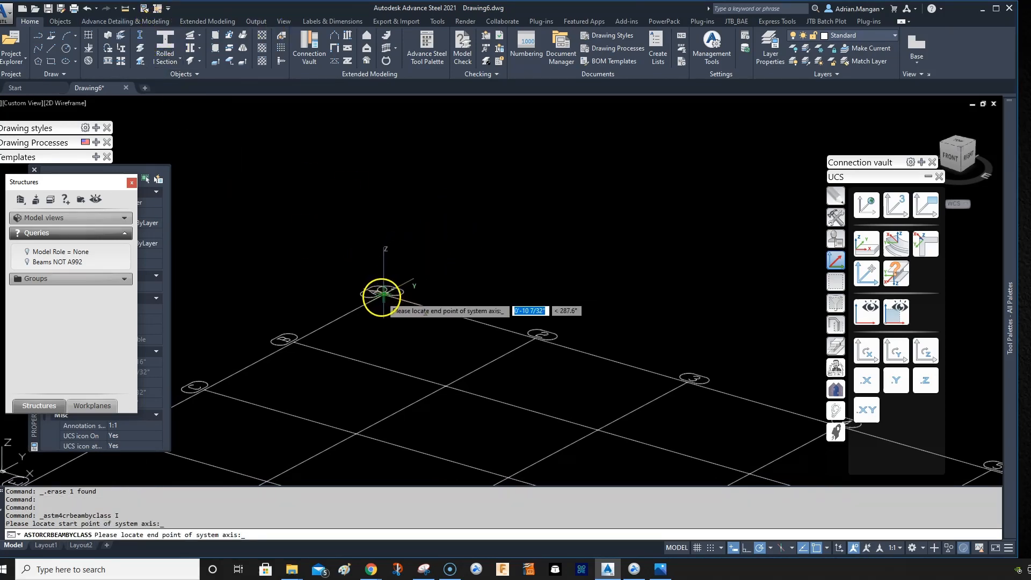
- Place a W14x30 column with its end point 12' up and view its positioning properties
type("12'")
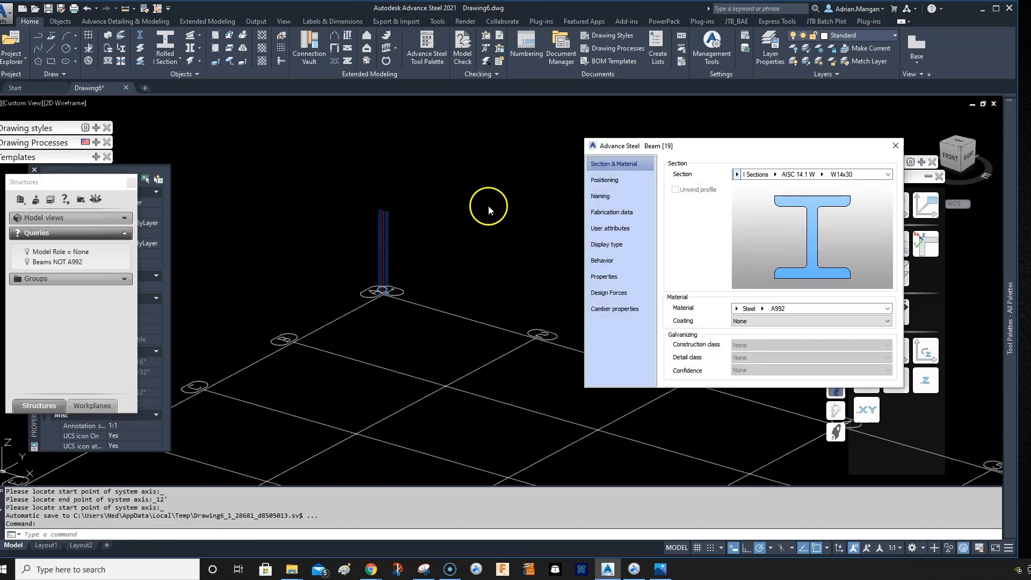
mouse_move(840, 187)
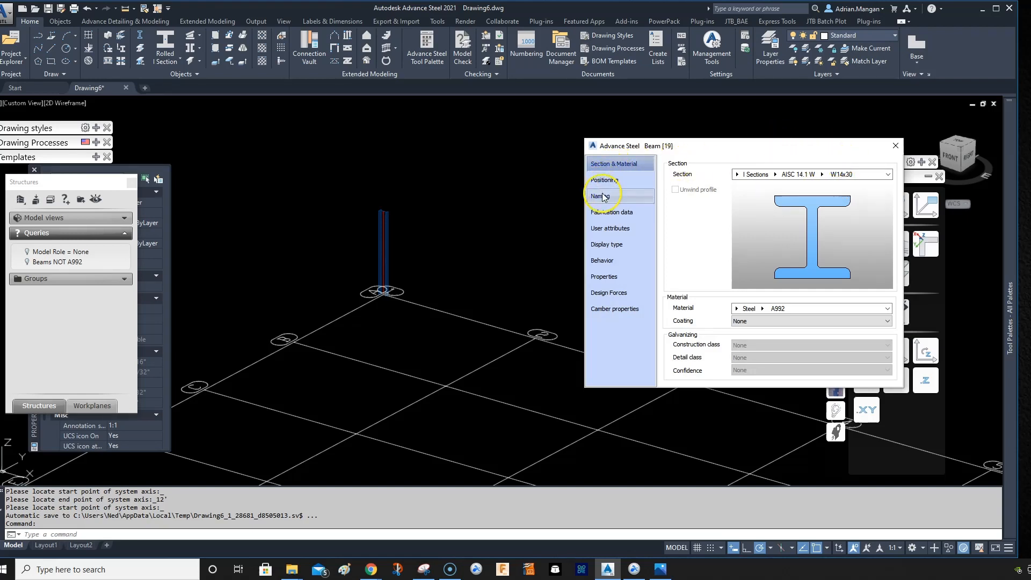
mouse_move(755, 145)
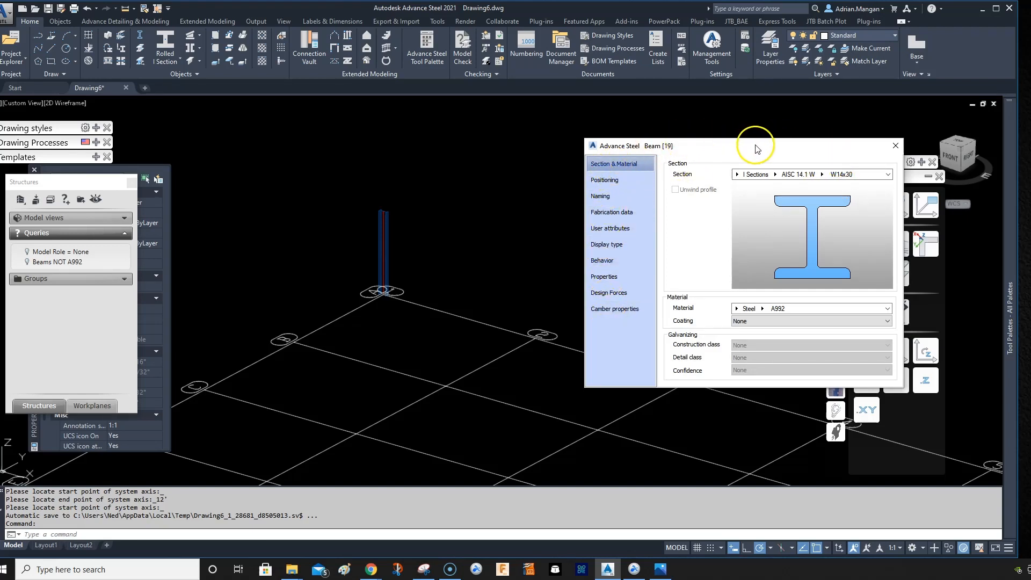
right_click(753, 146)
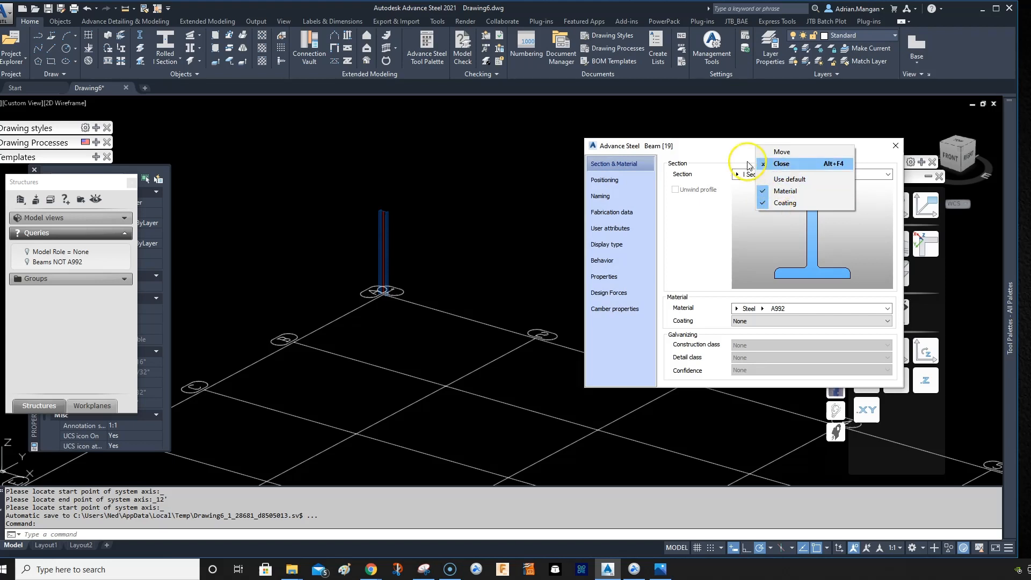
mouse_move(786, 191)
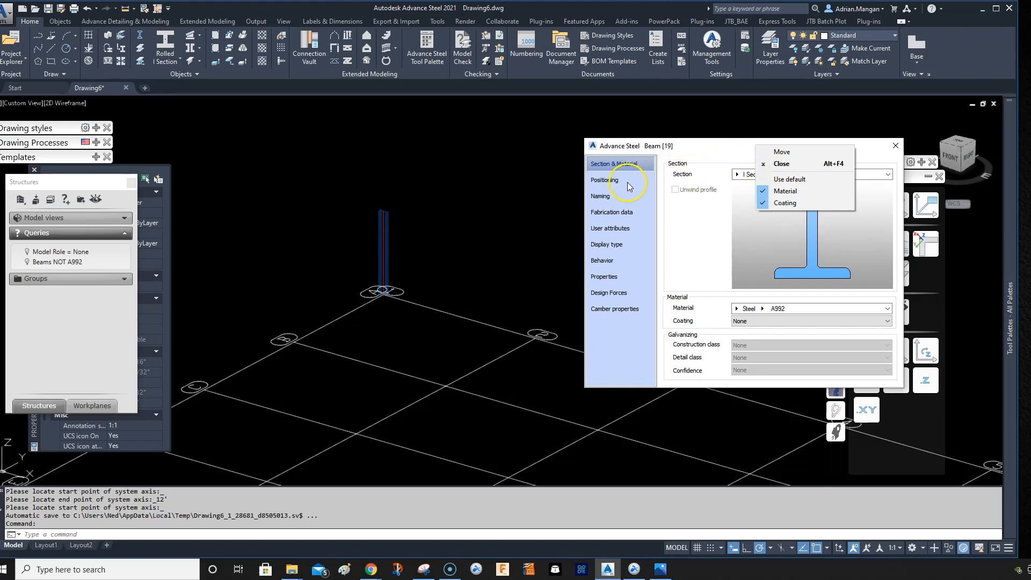
left_click(603, 180)
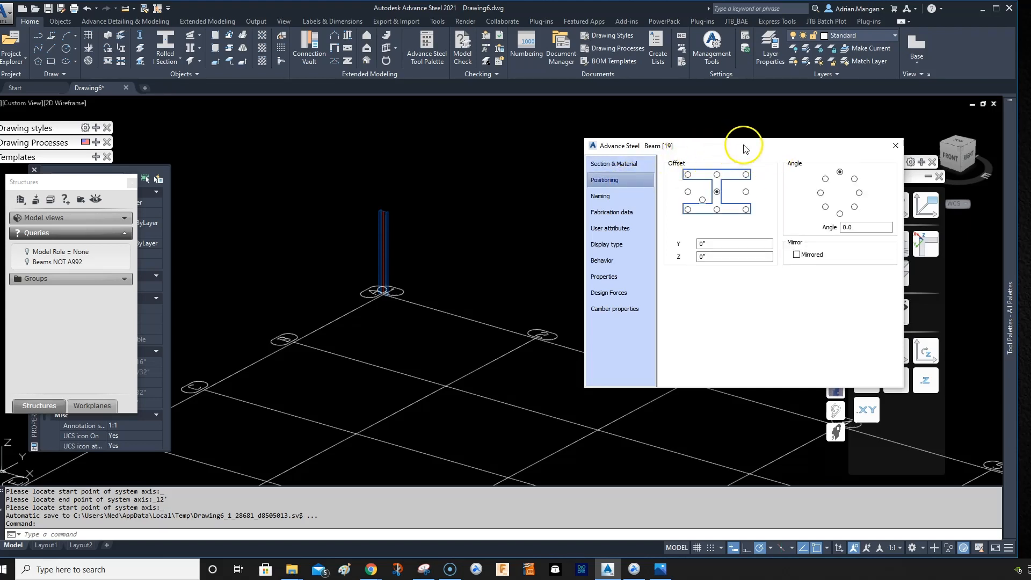
- Open the column's Naming page and set its Model Role to Column
right_click(743, 146)
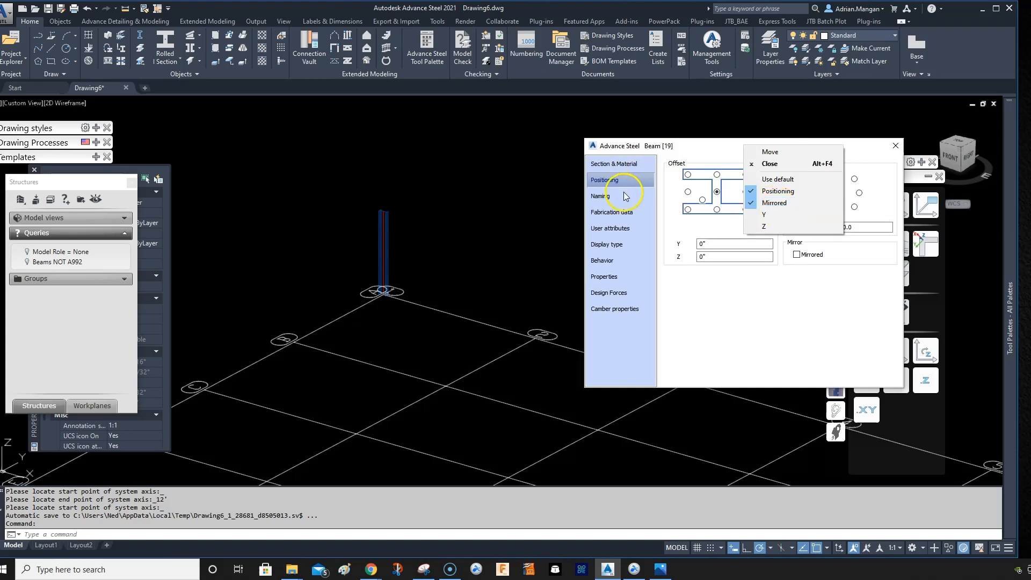
left_click(600, 195)
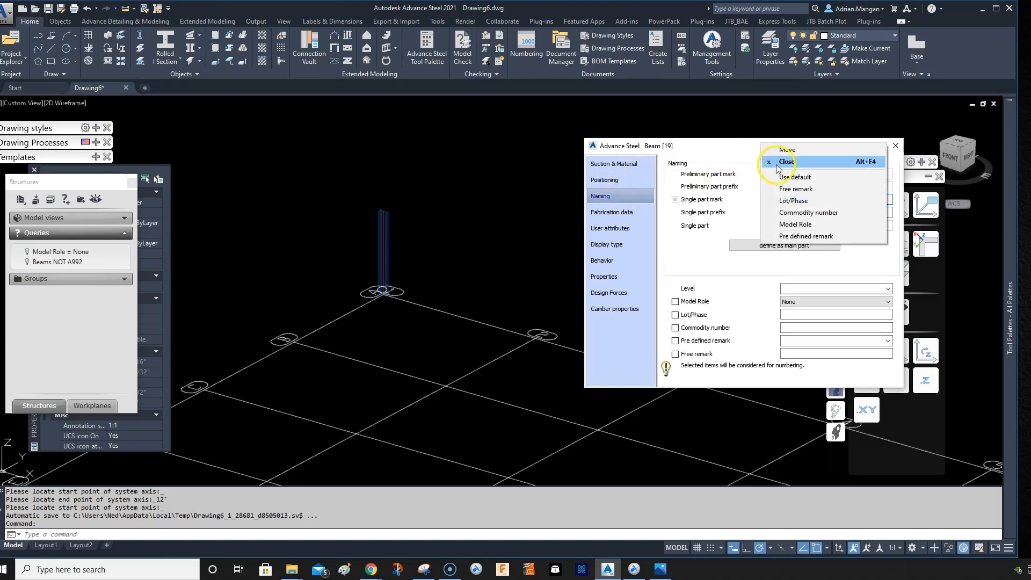
mouse_move(809, 225)
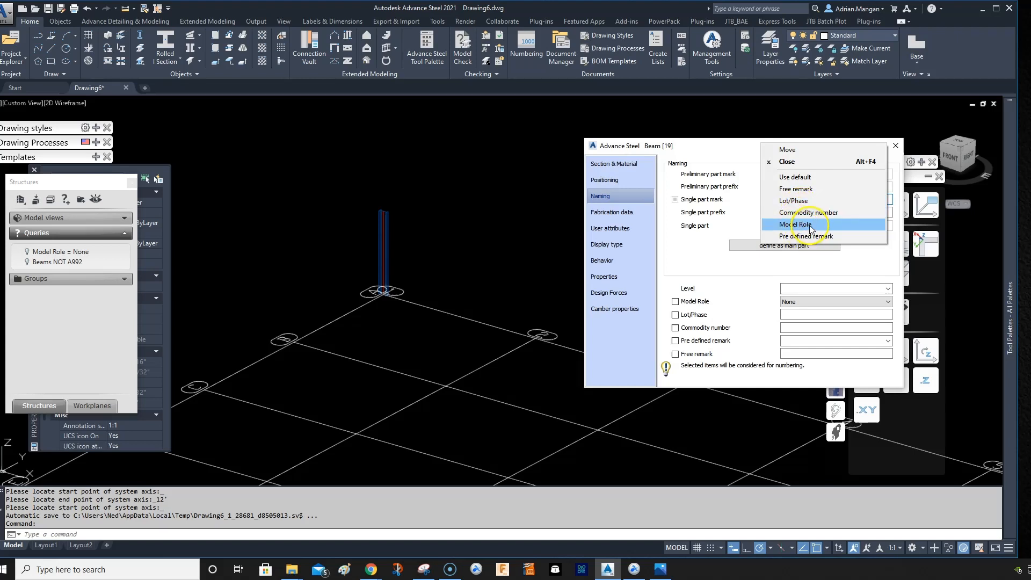
mouse_move(841, 205)
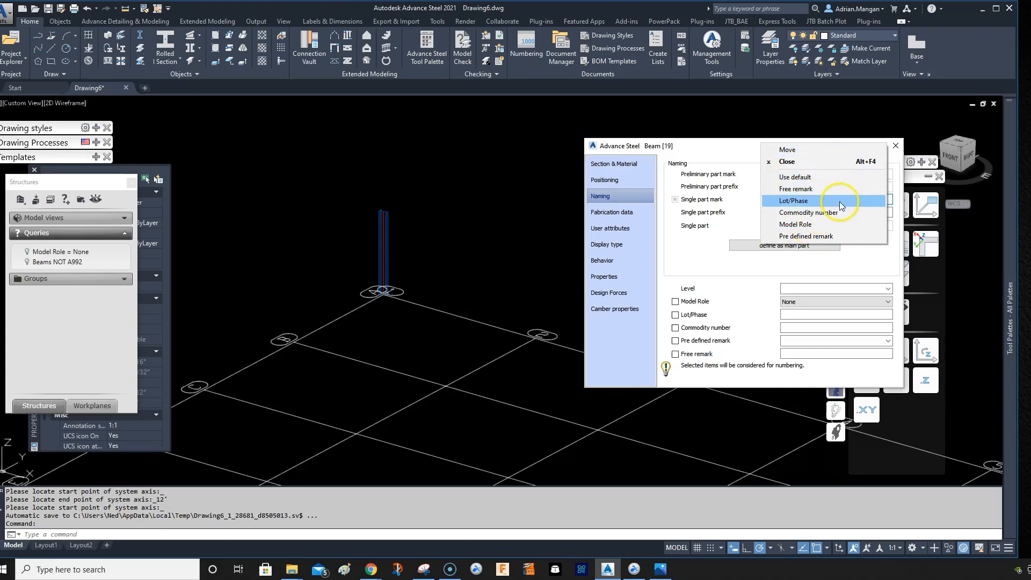
mouse_move(798, 210)
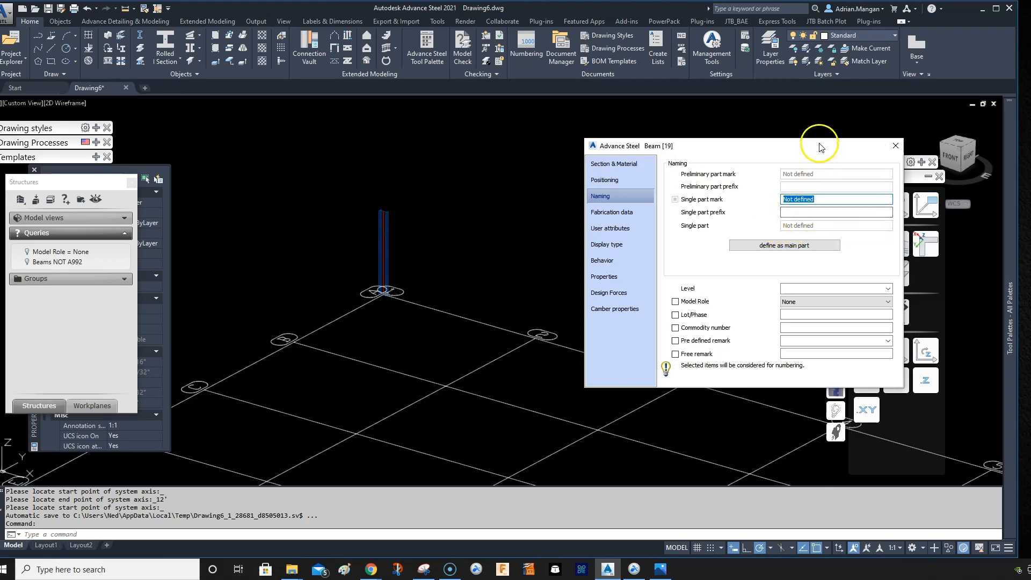
mouse_move(897, 172)
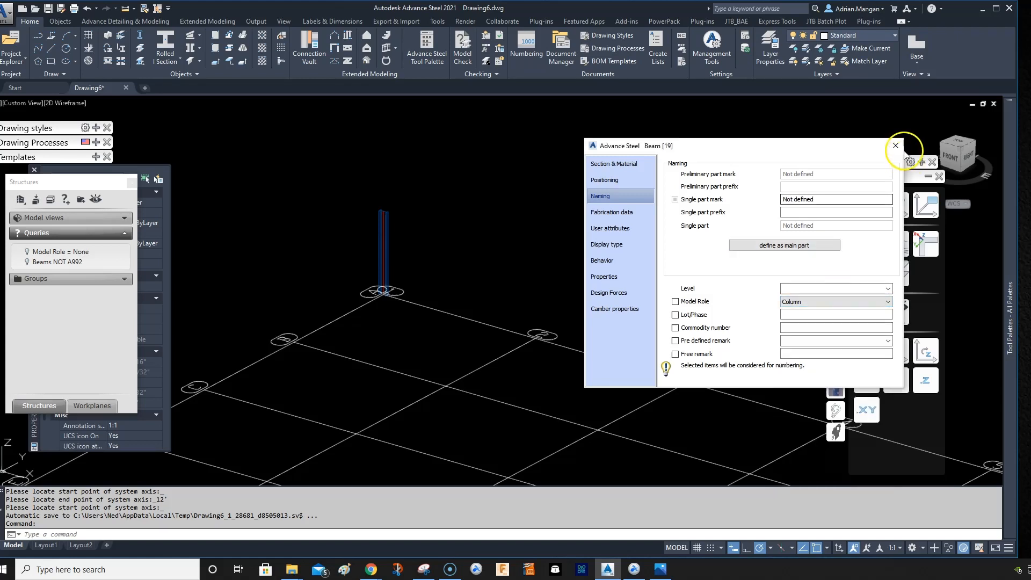
- Close the properties, move the first column to the Columns layer, and start a second column
left_click(894, 146)
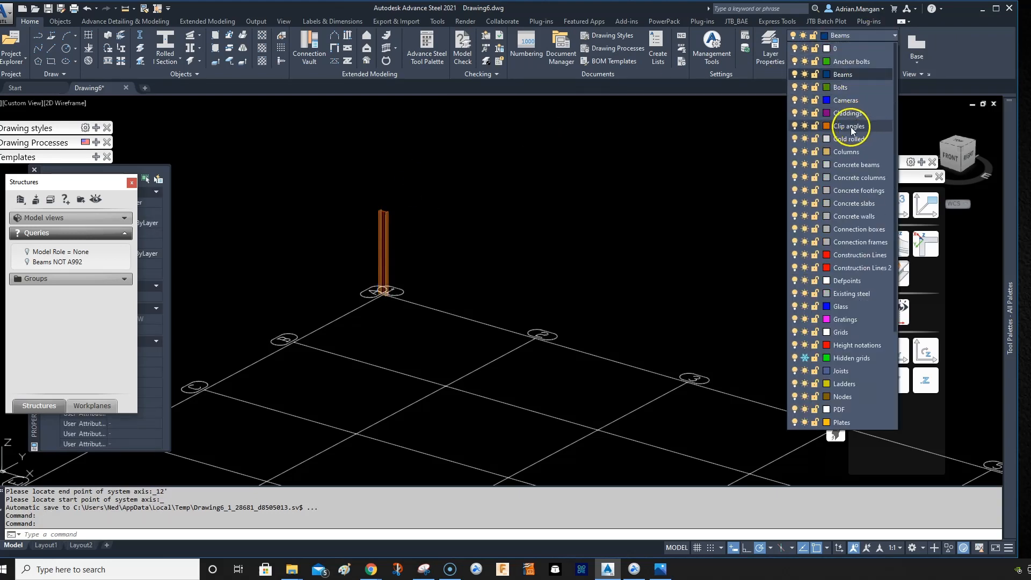
left_click(847, 152)
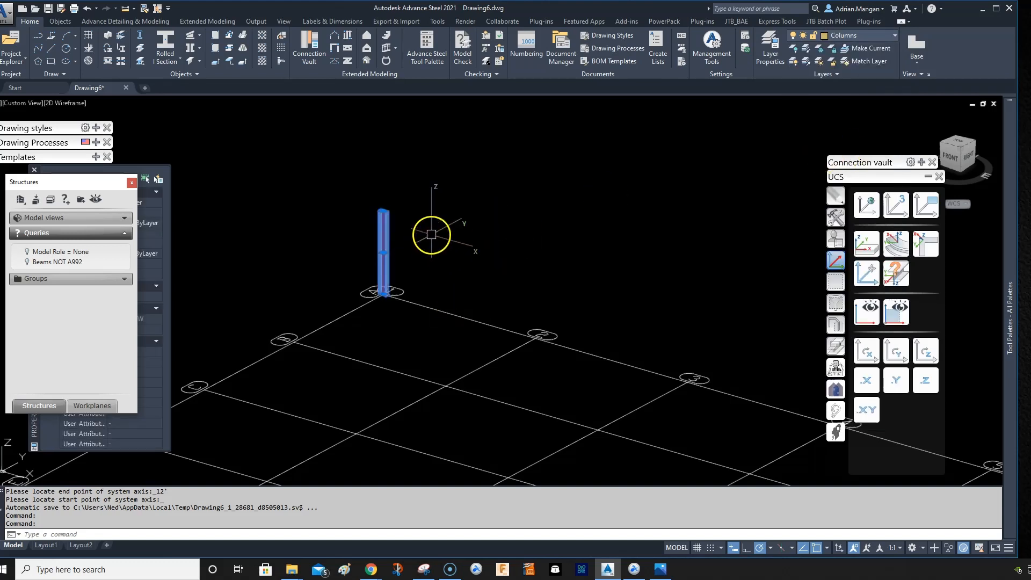
key("Escape")
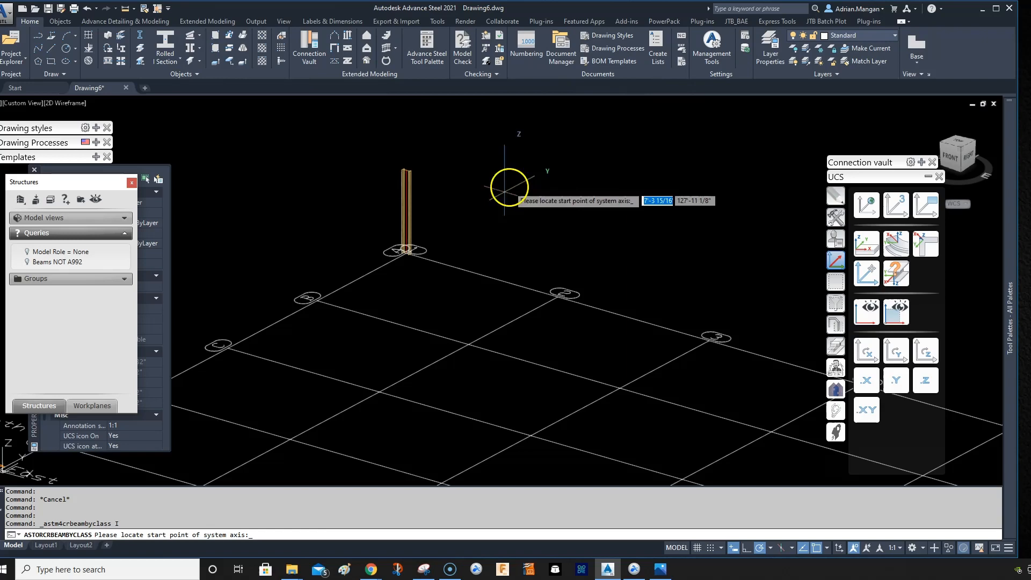
key("Escape")
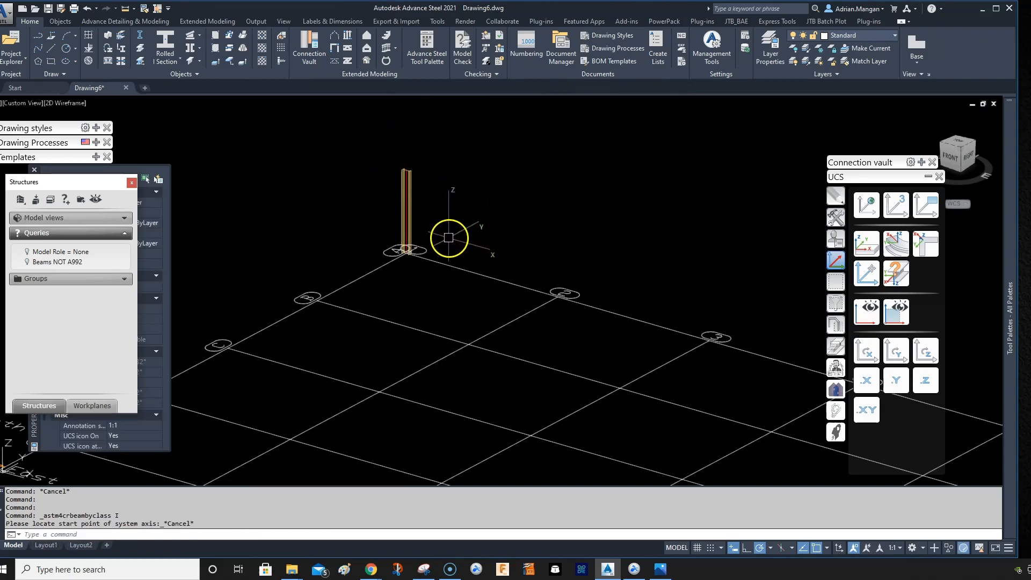
left_click(891, 35)
type("10'")
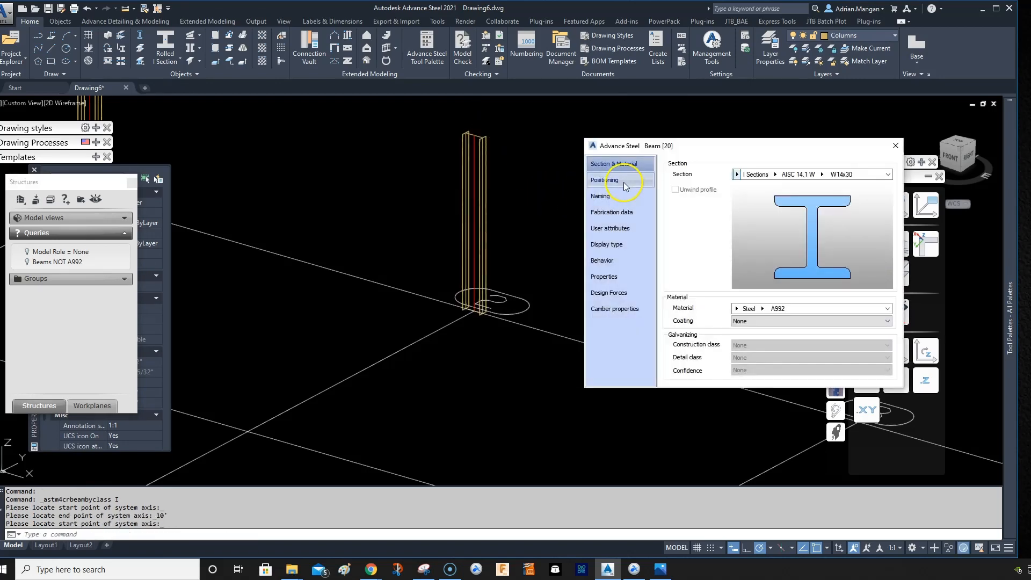
- Show the second column's positioning settings in the Beam dialog
left_click(601, 196)
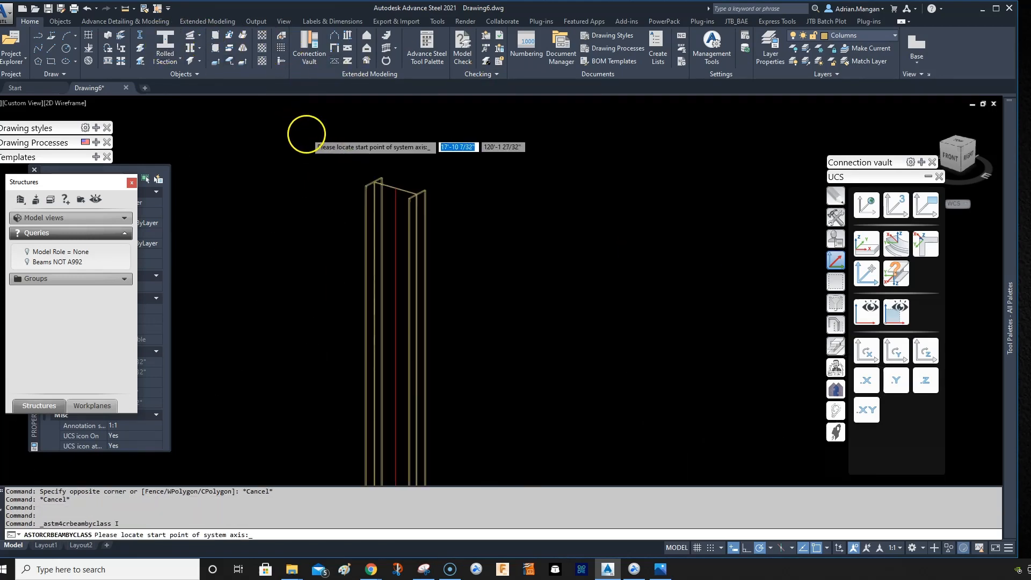
- Start a W14x30 beam at the first column's top node and review its positioning settings
right_click(447, 217)
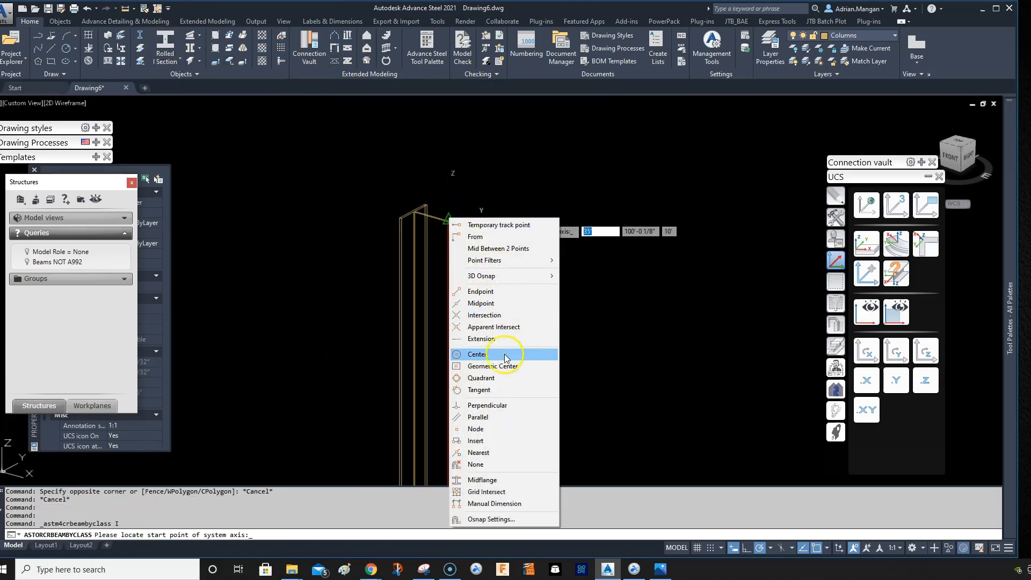
left_click(476, 428)
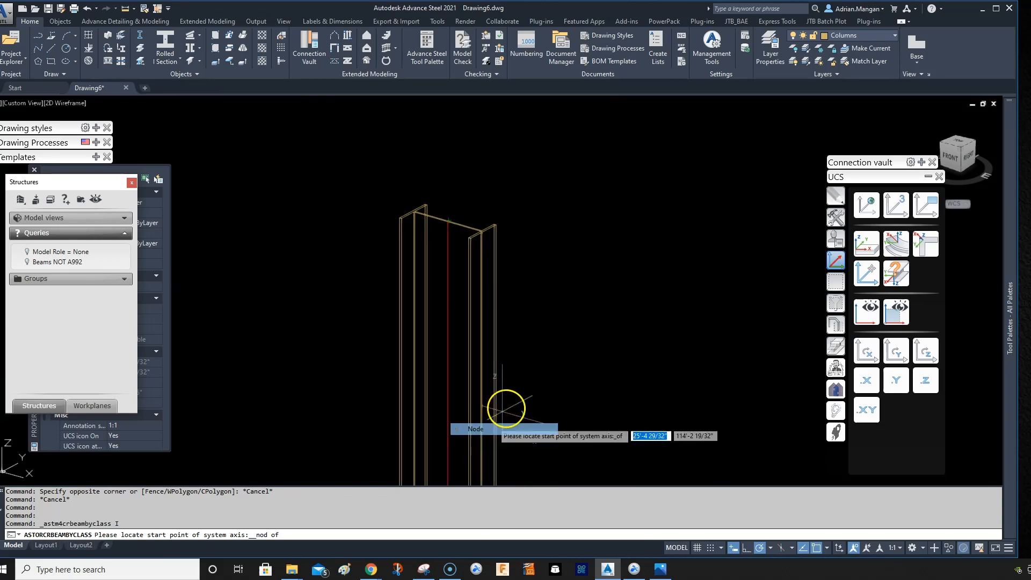
left_click(507, 408)
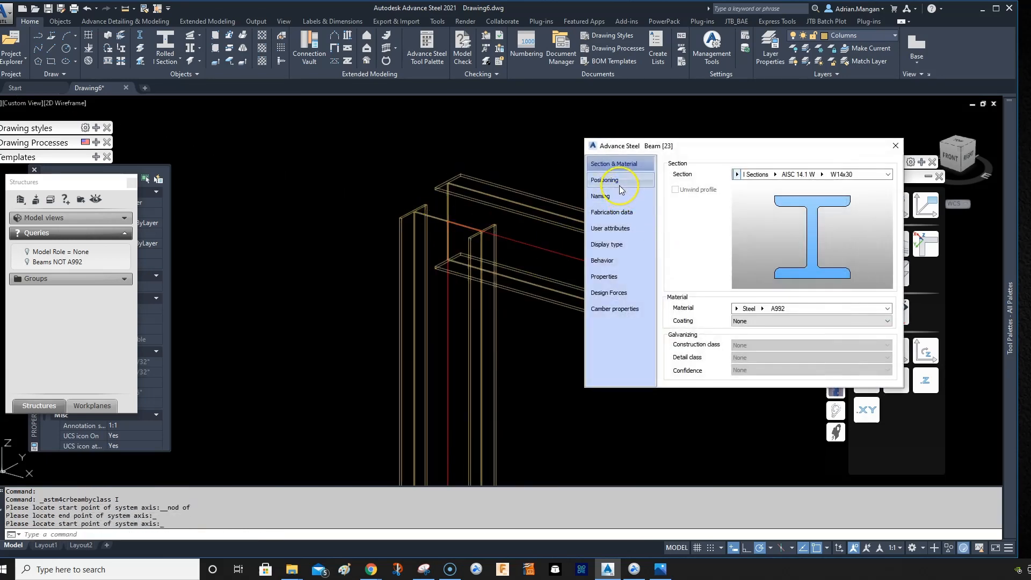
left_click(604, 179)
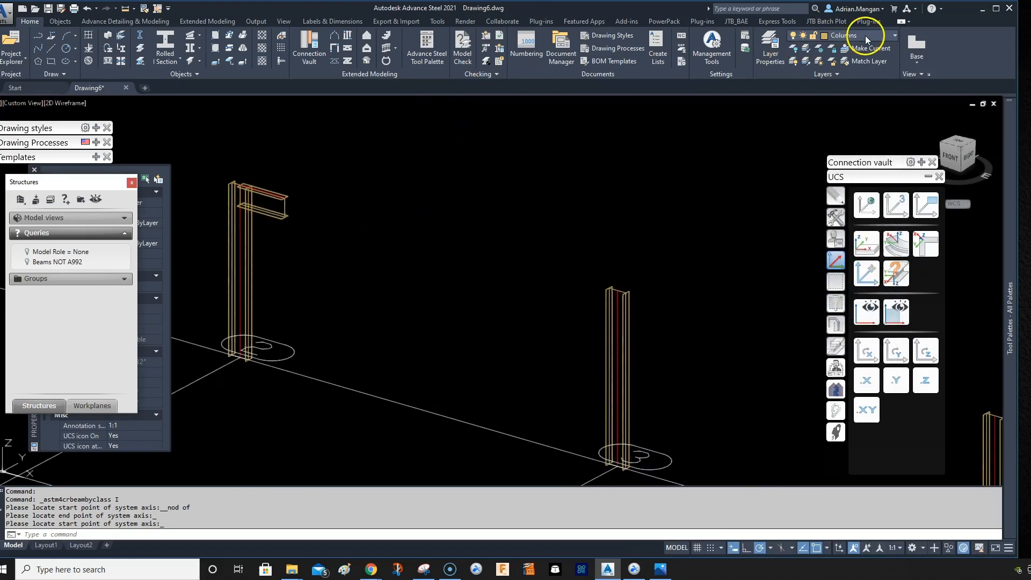
- Draw a beam from the second column's top with Model Role Beam and Lot/Phase 2
left_click(894, 36)
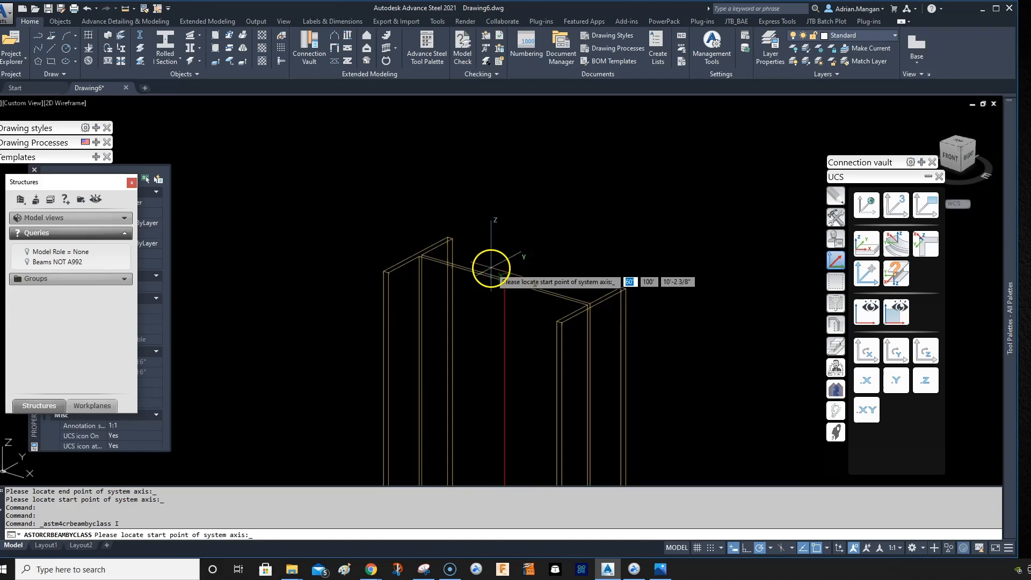
left_click(489, 268)
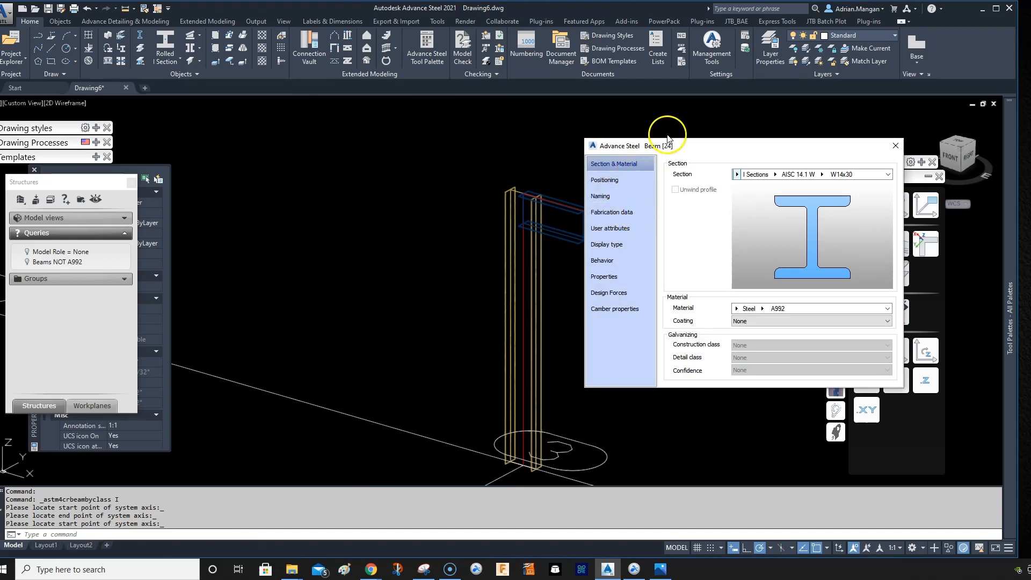
left_click(600, 196)
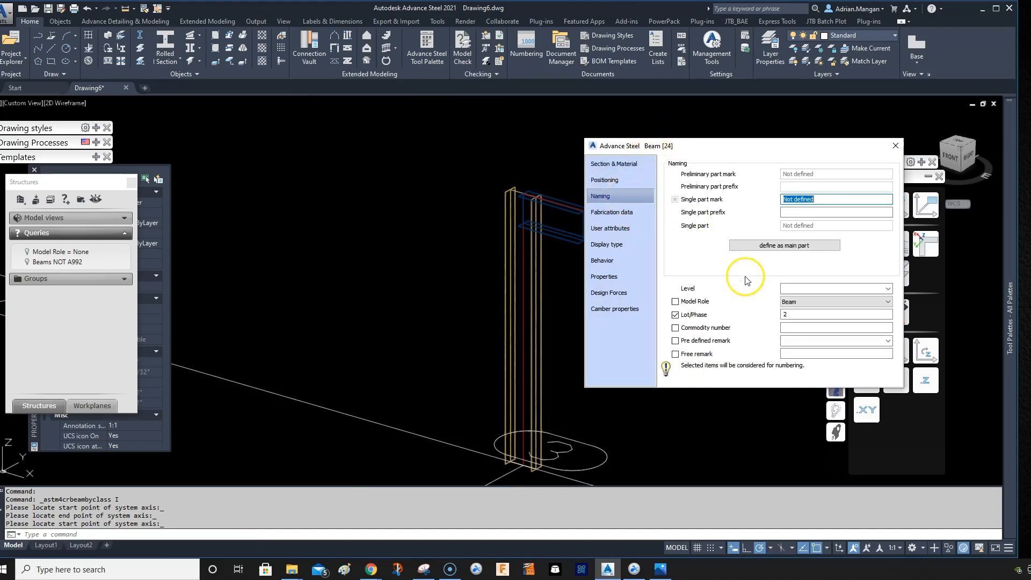
mouse_move(861, 220)
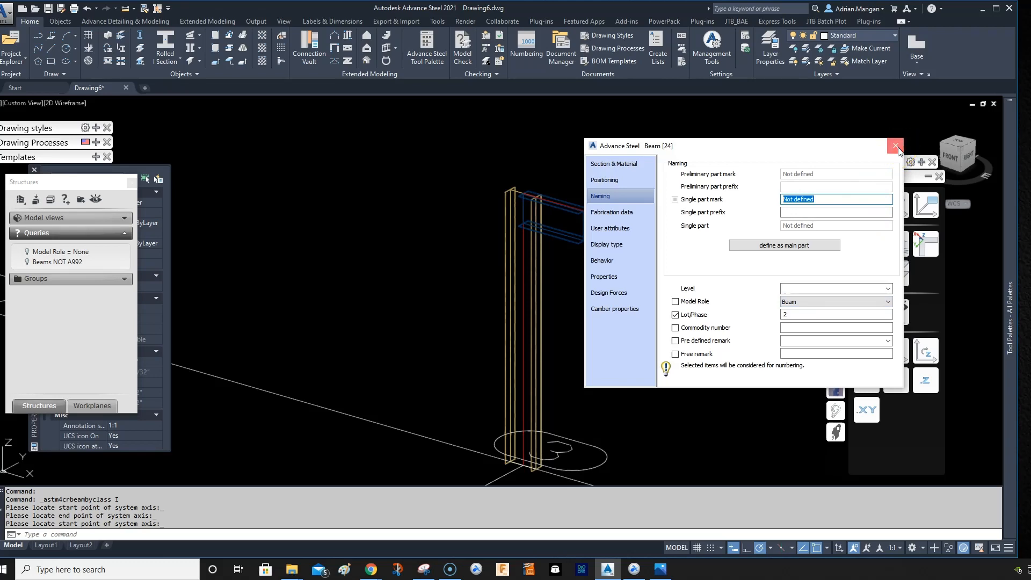
left_click(895, 145)
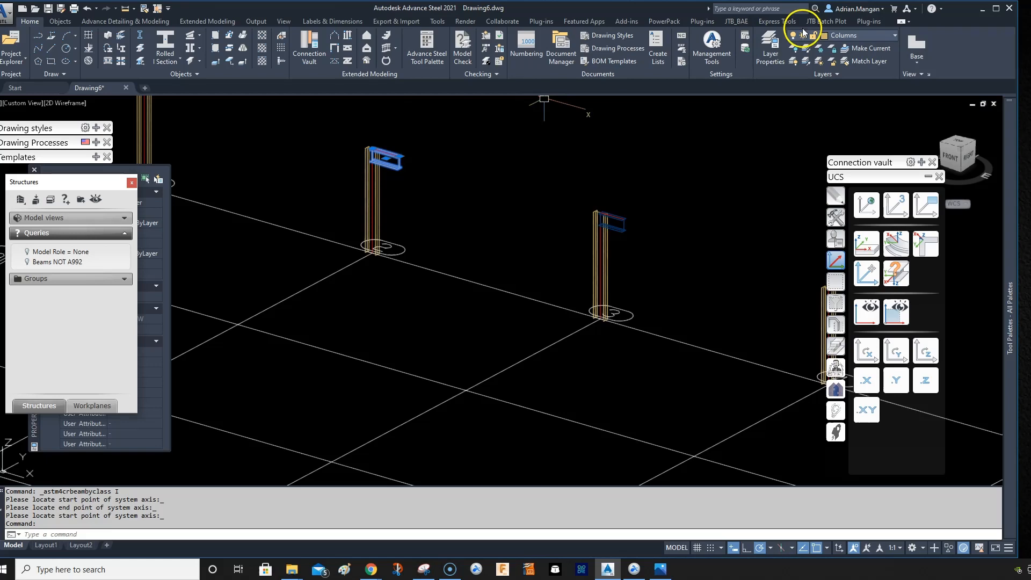
- Put the beam on the Beams layer and select all similar beams
left_click(887, 36)
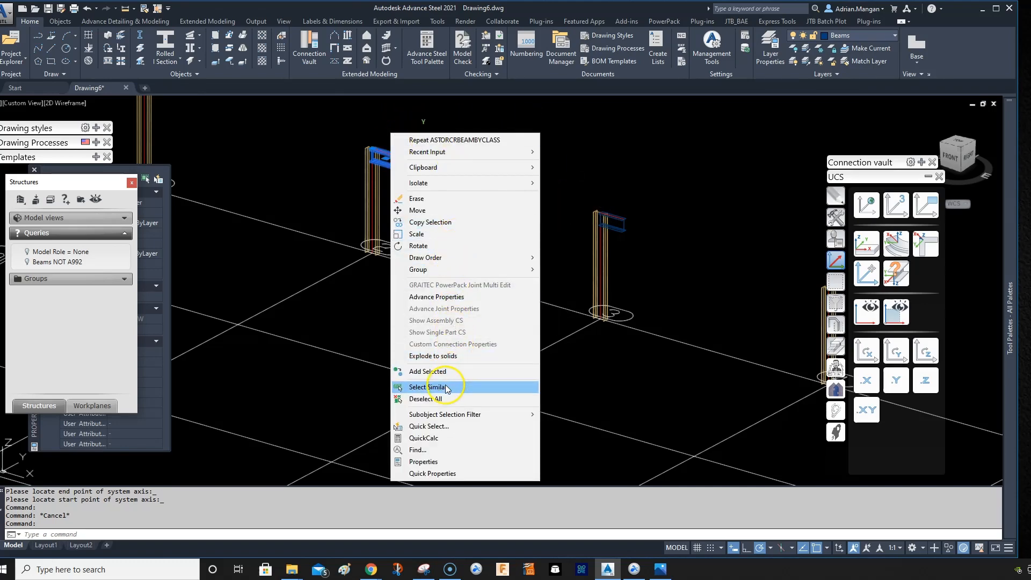
left_click(432, 387)
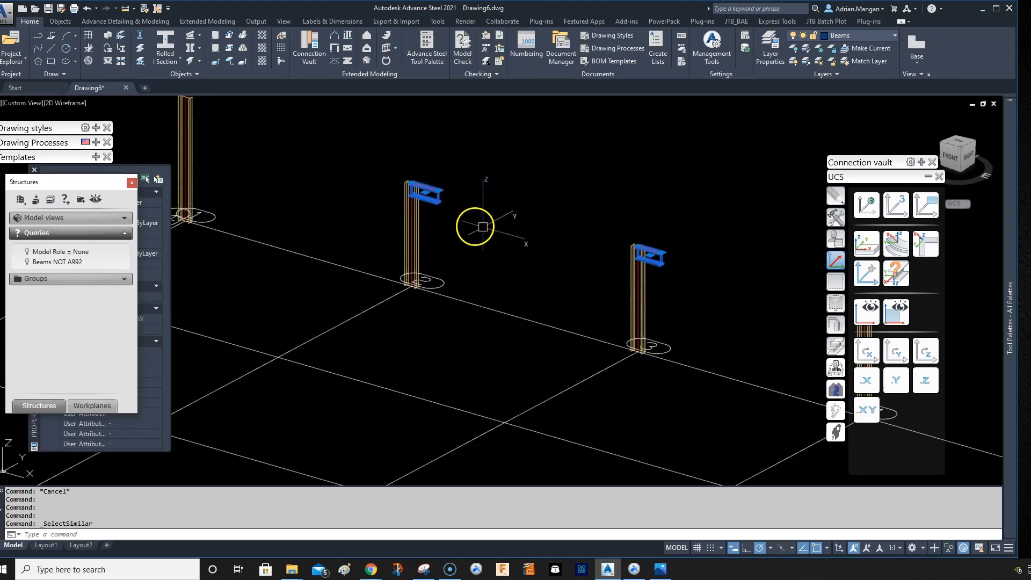
mouse_move(246, 387)
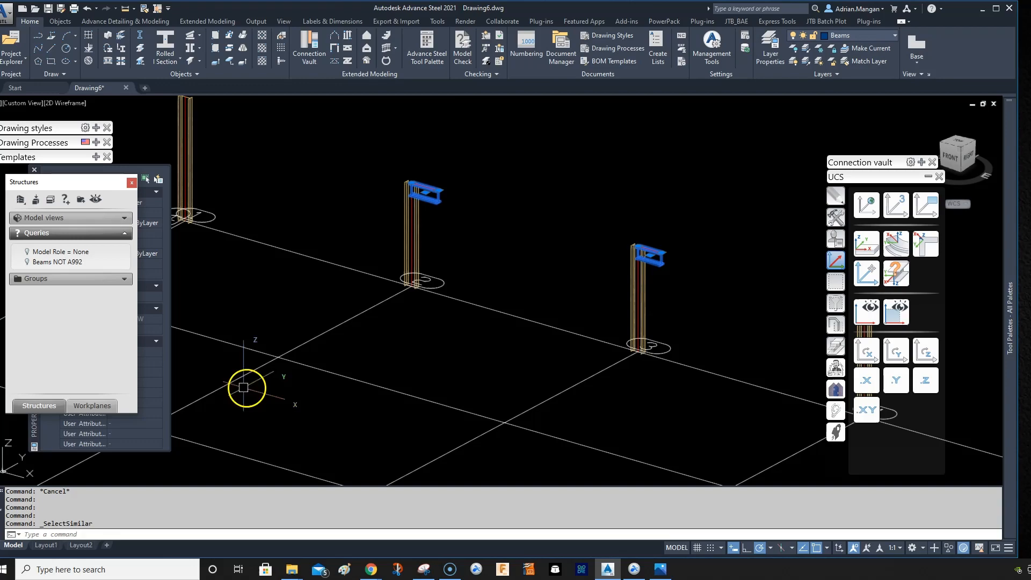